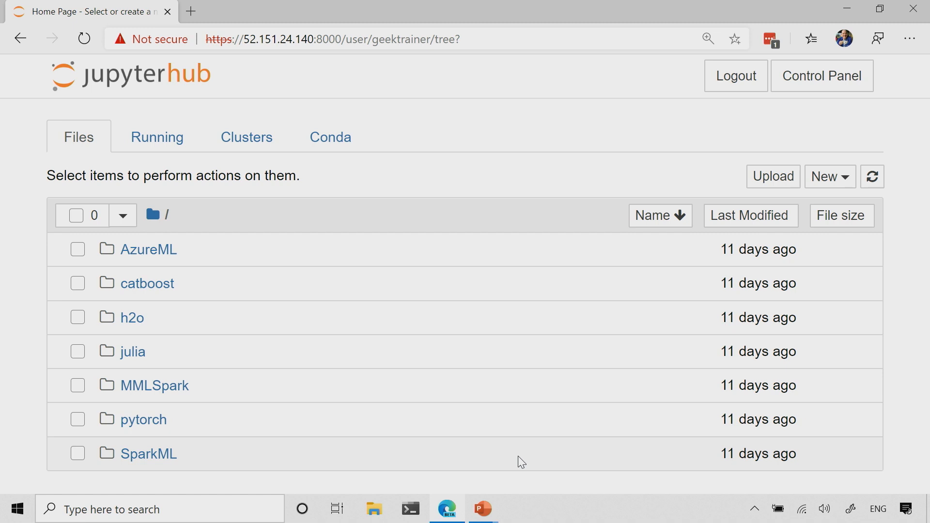
mouse_move(563, 371)
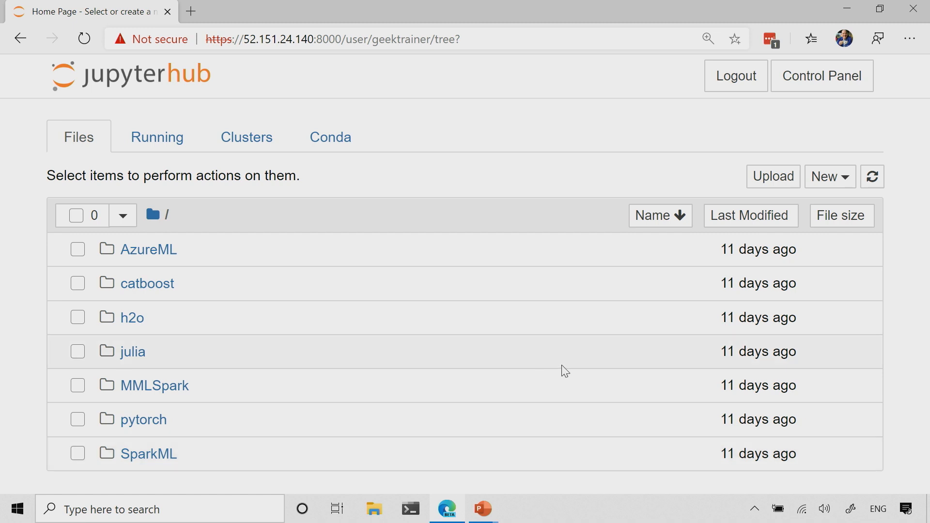
mouse_move(733, 343)
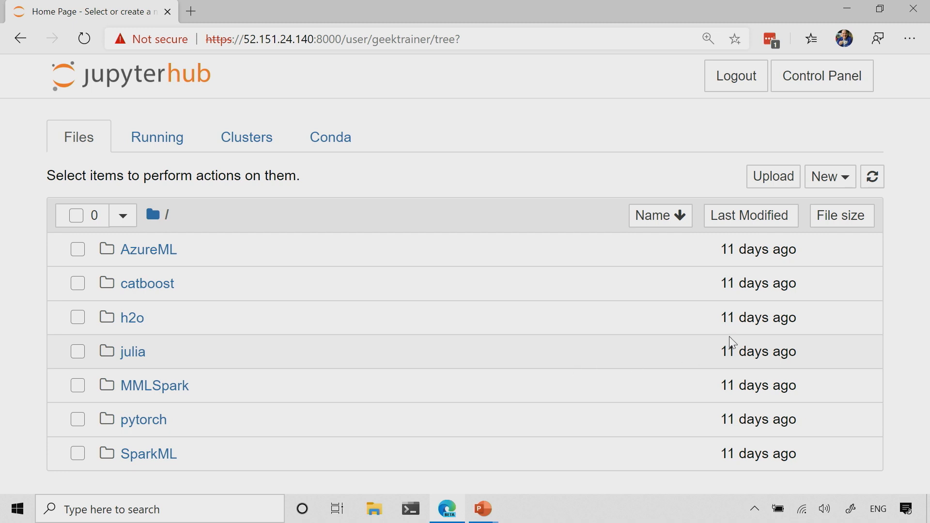
Step: Create an Untitled Folder in the home directory via New > Folder
click(823, 177)
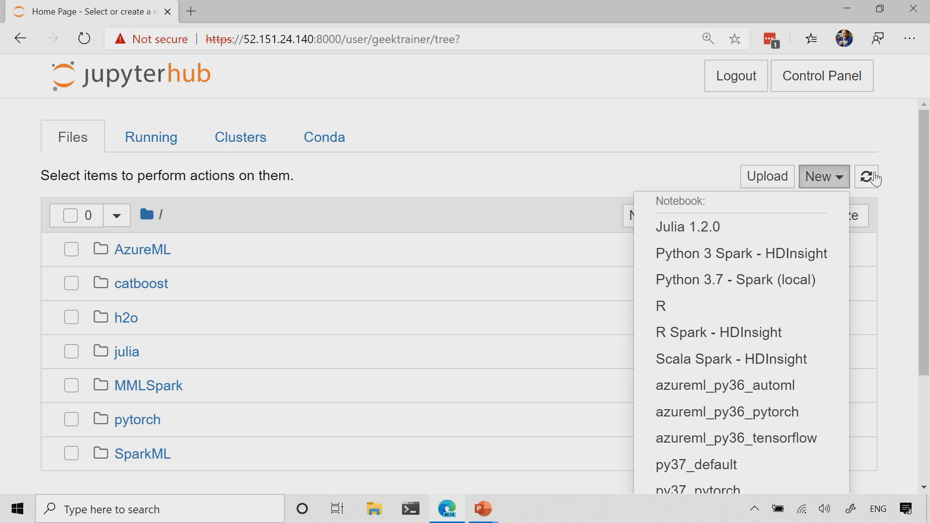
scroll(down, 3)
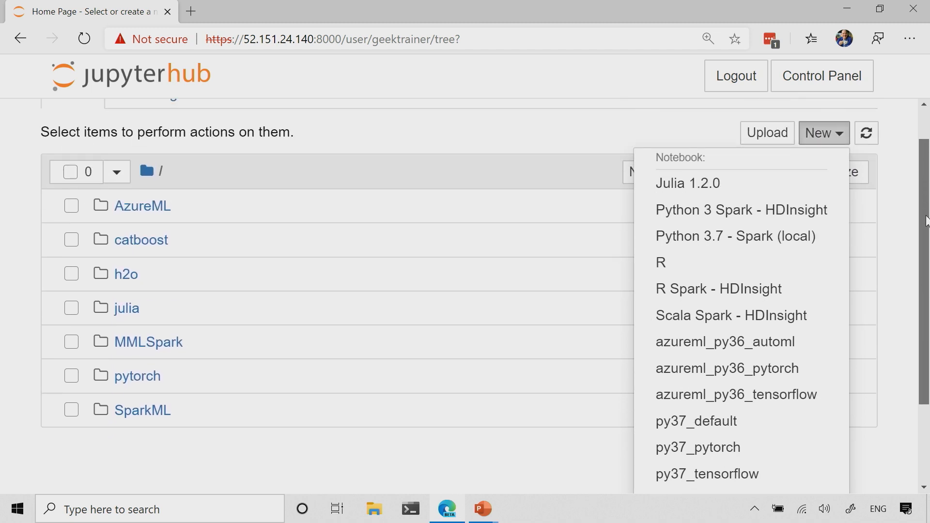
scroll(down, 3)
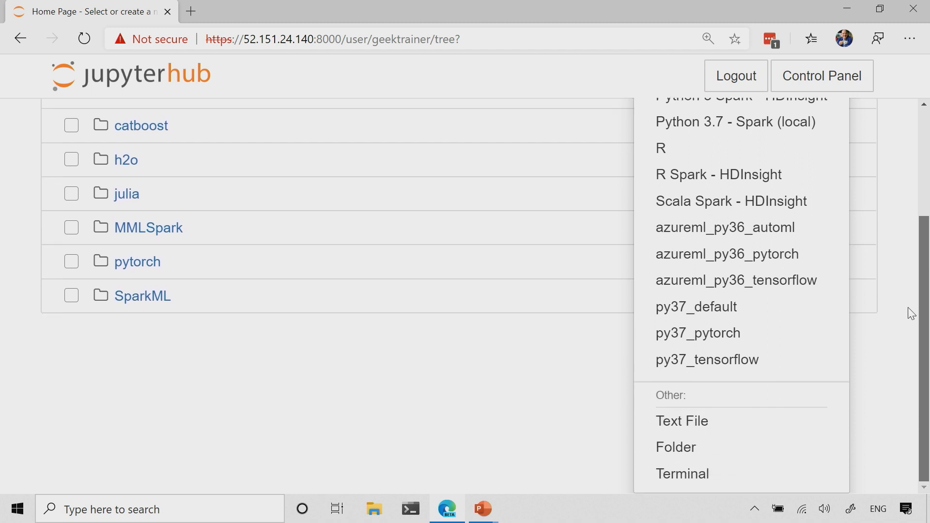
mouse_move(676, 447)
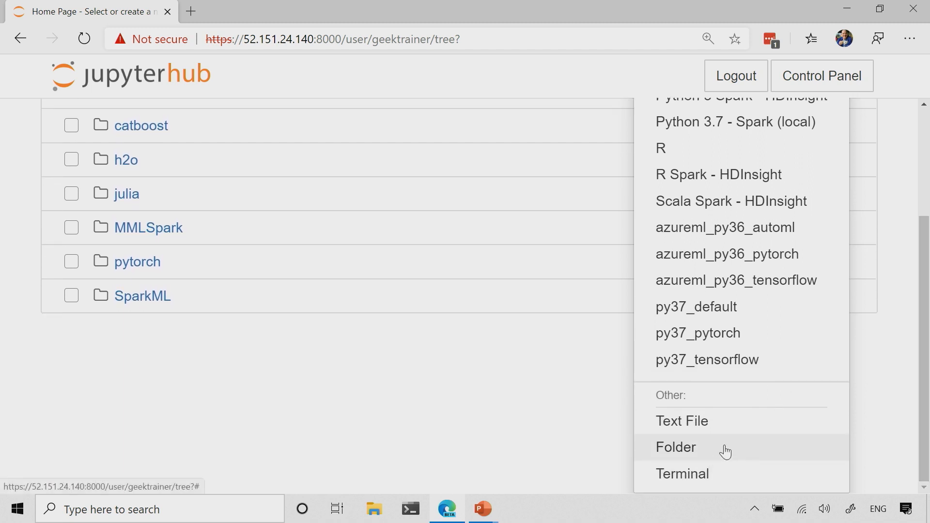
mouse_move(697, 451)
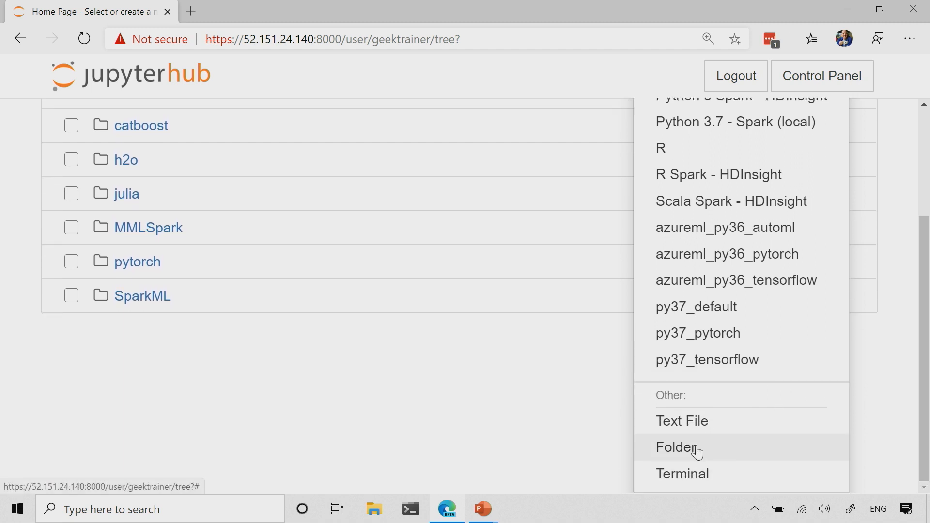
click(678, 447)
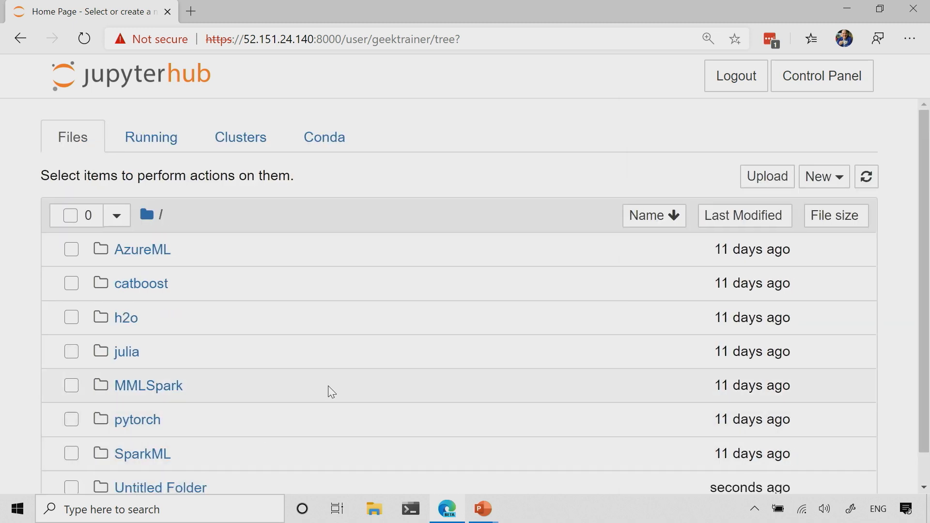
scroll(down, 3)
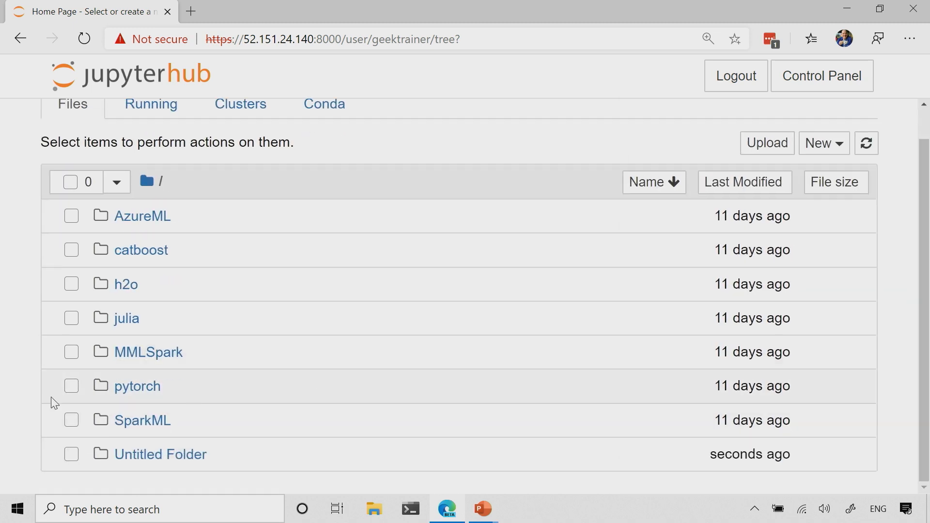
mouse_move(171, 469)
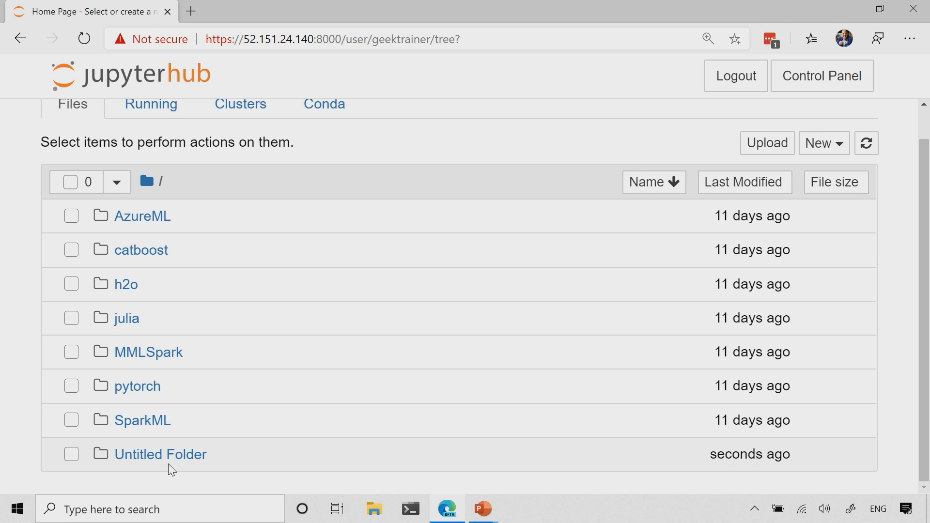
mouse_move(160, 455)
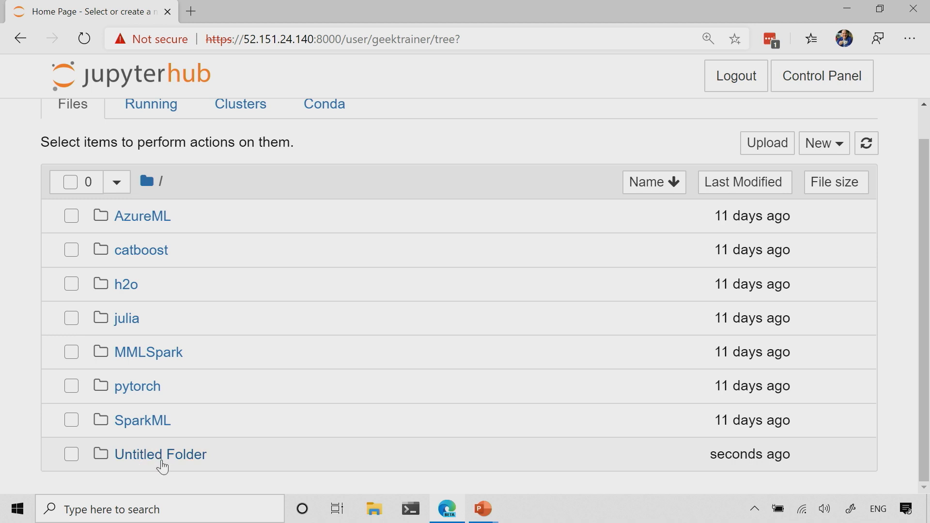
mouse_move(240, 466)
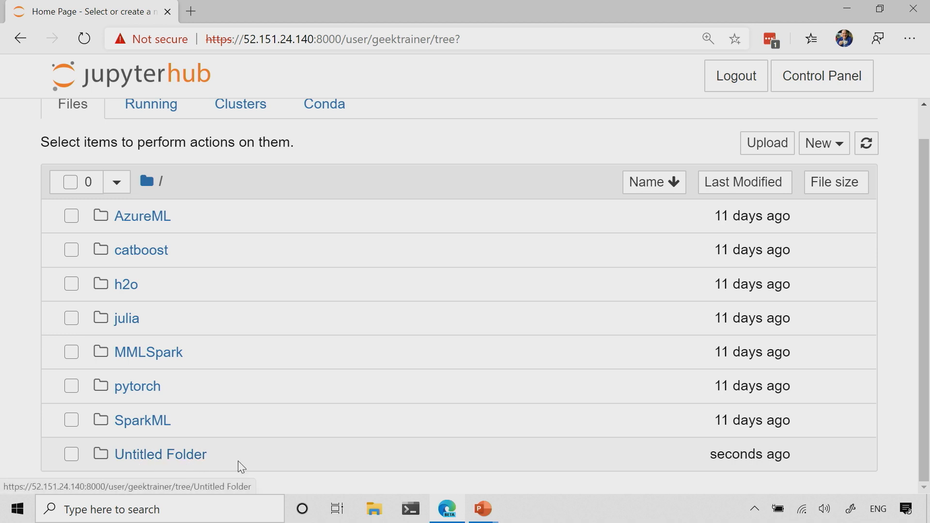
Step: Rename Untitled Folder to 'Demo' and open the Demo folder
click(71, 454)
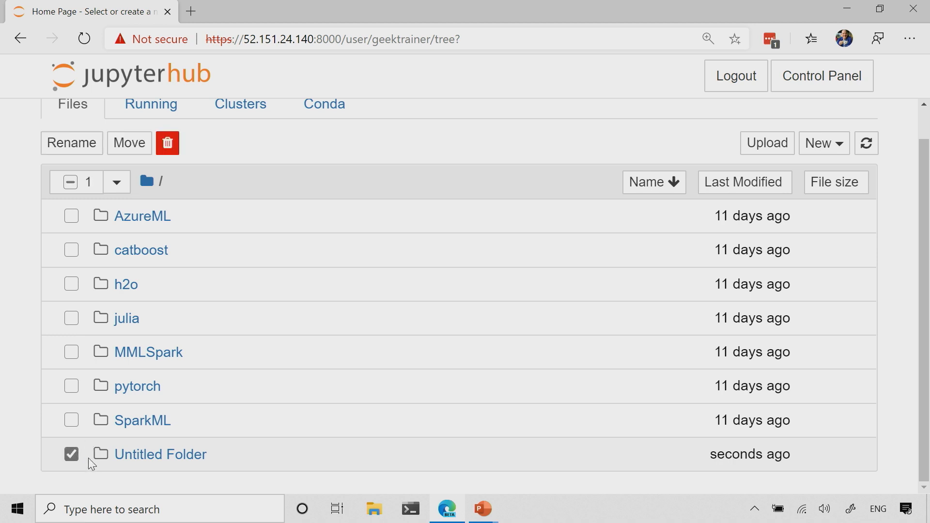
mouse_move(50, 461)
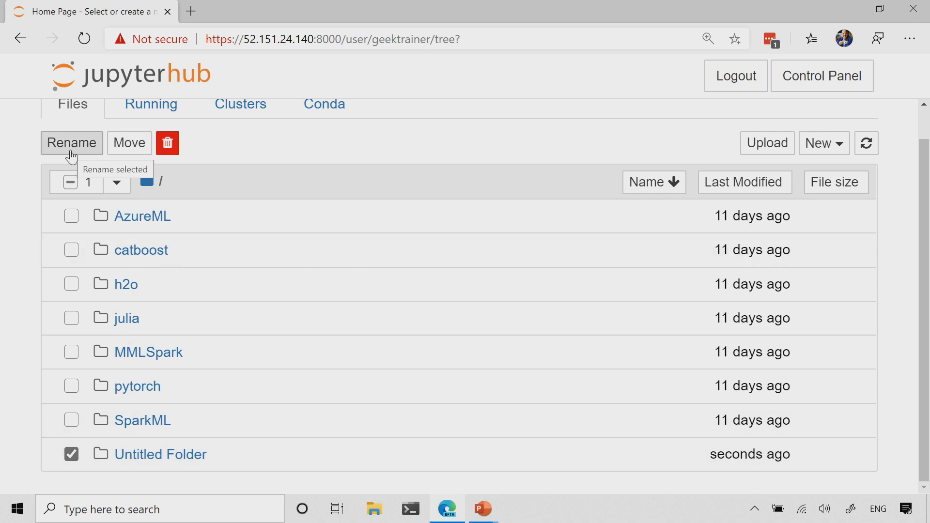
click(71, 143)
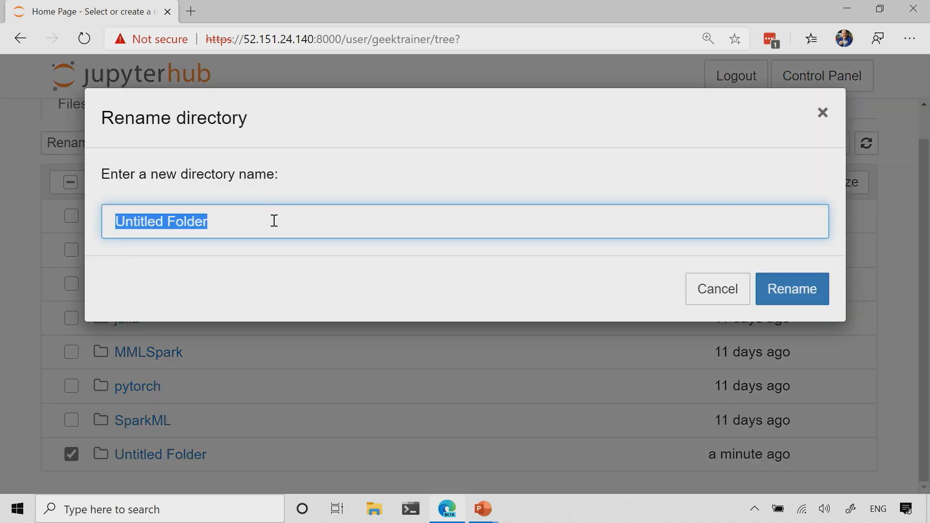
text(Demo)
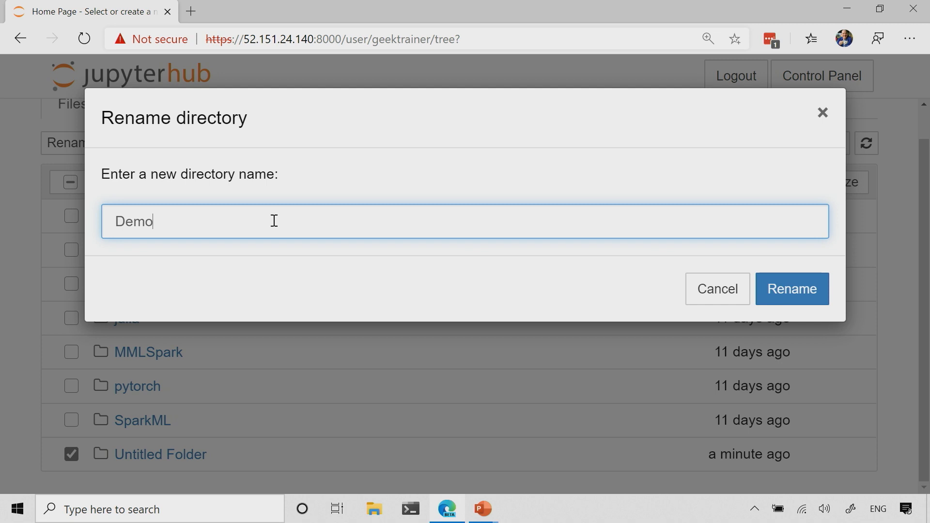
click(791, 289)
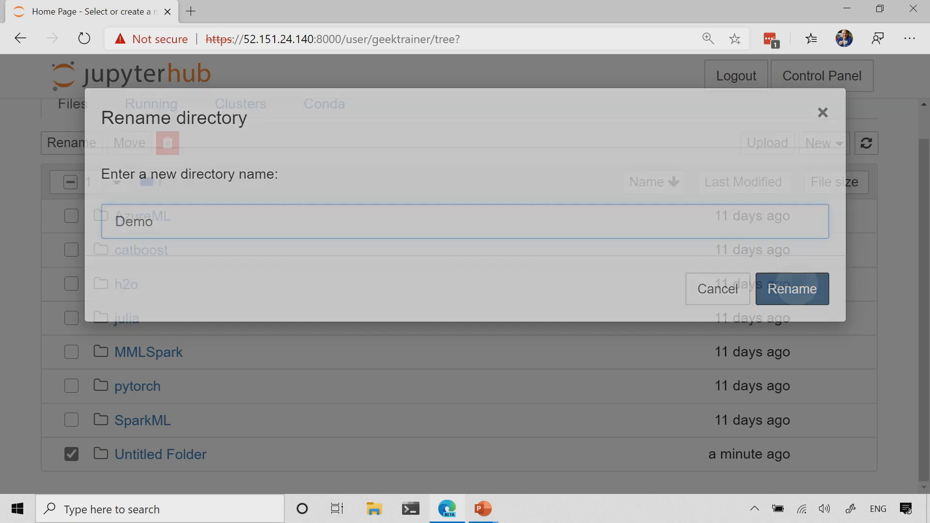
click(791, 289)
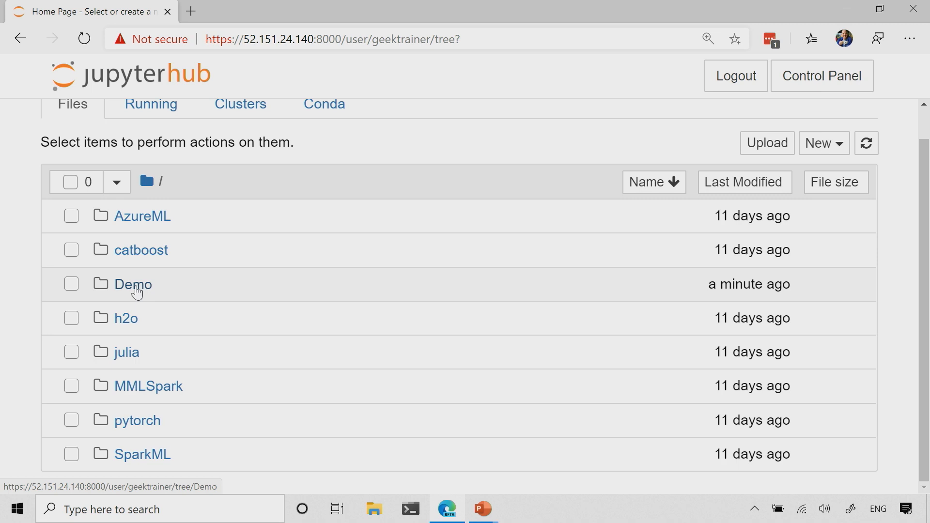
click(132, 285)
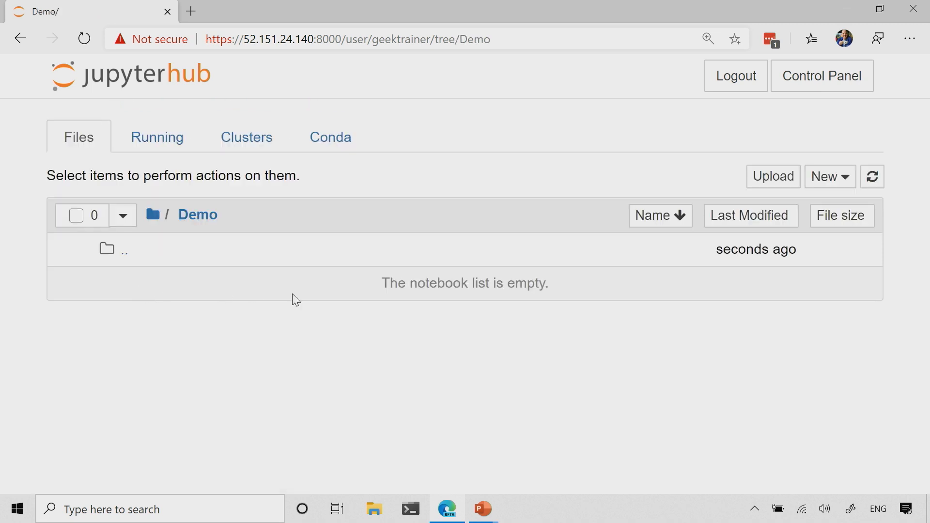